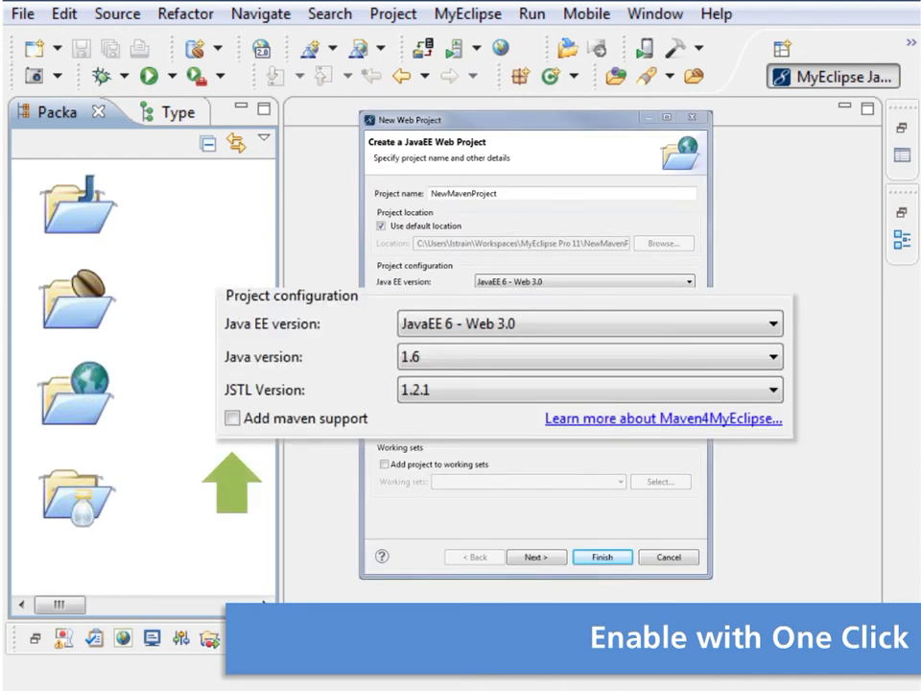
Step: Enable 'Add maven support' and finish creating the MavenProject web project
left_click(231, 419)
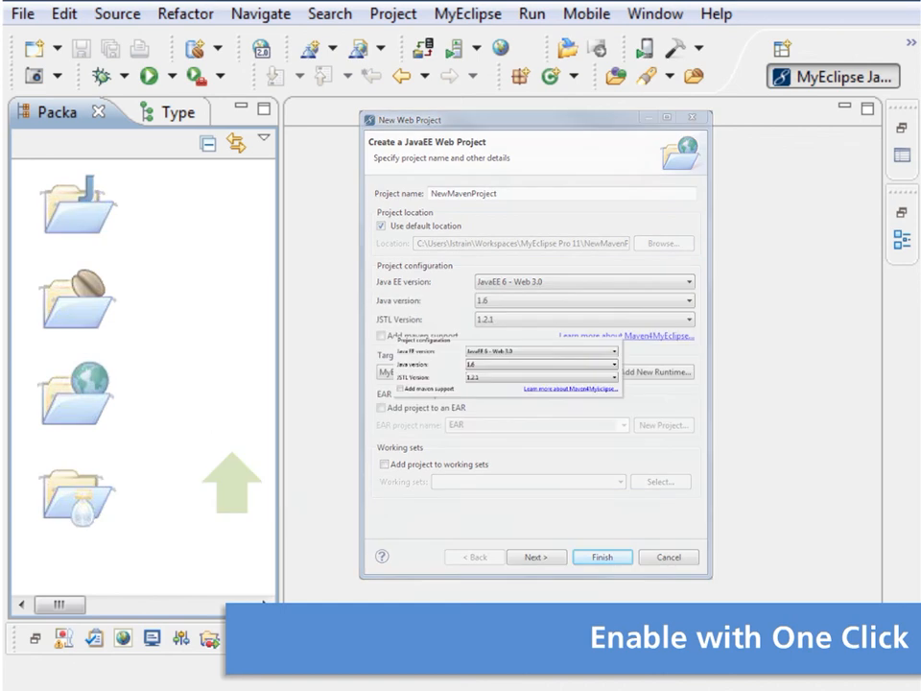
left_click(602, 556)
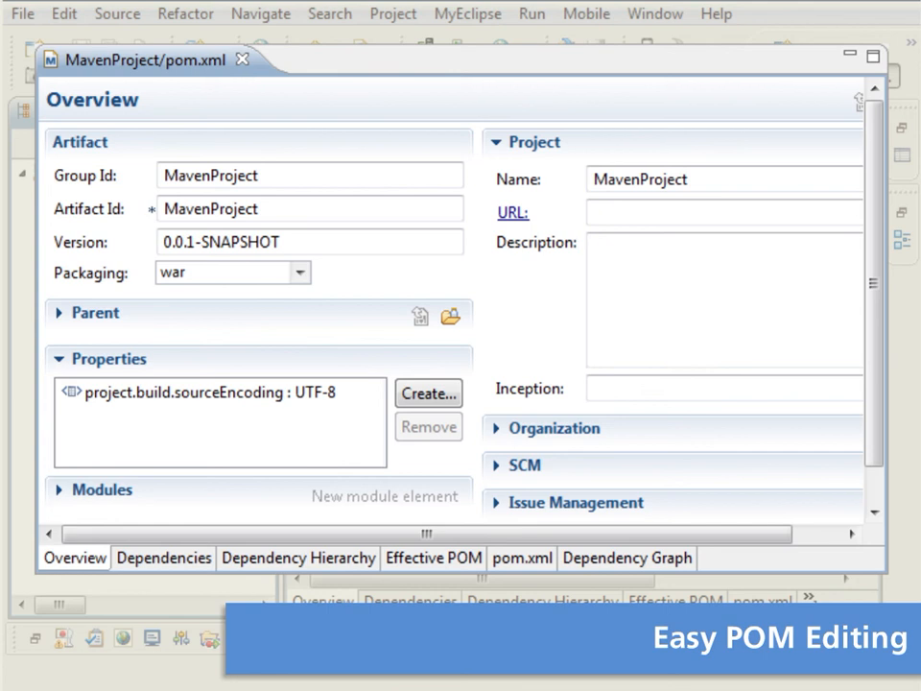
Step: View the POM's raw XML, Dependencies, Dependency Hierarchy and Effective POM pages in turn
left_click(522, 556)
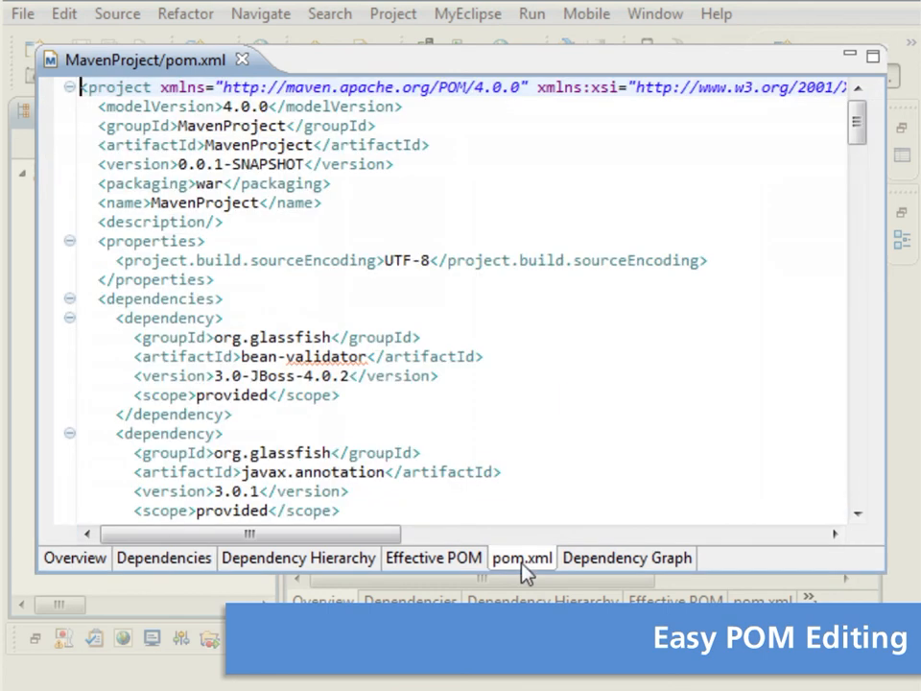
left_click(163, 556)
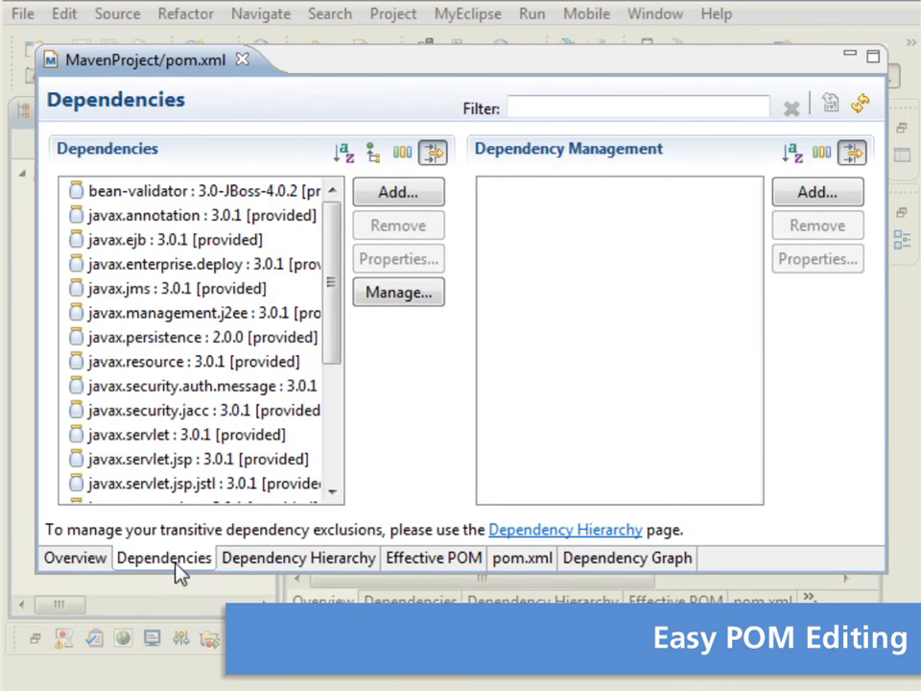
left_click(298, 557)
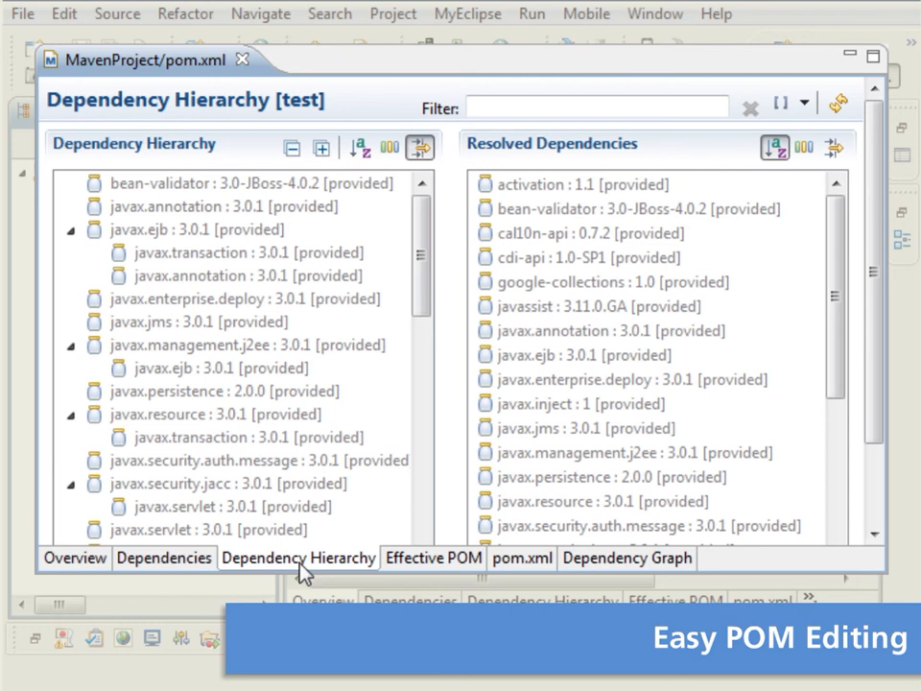
left_click(434, 556)
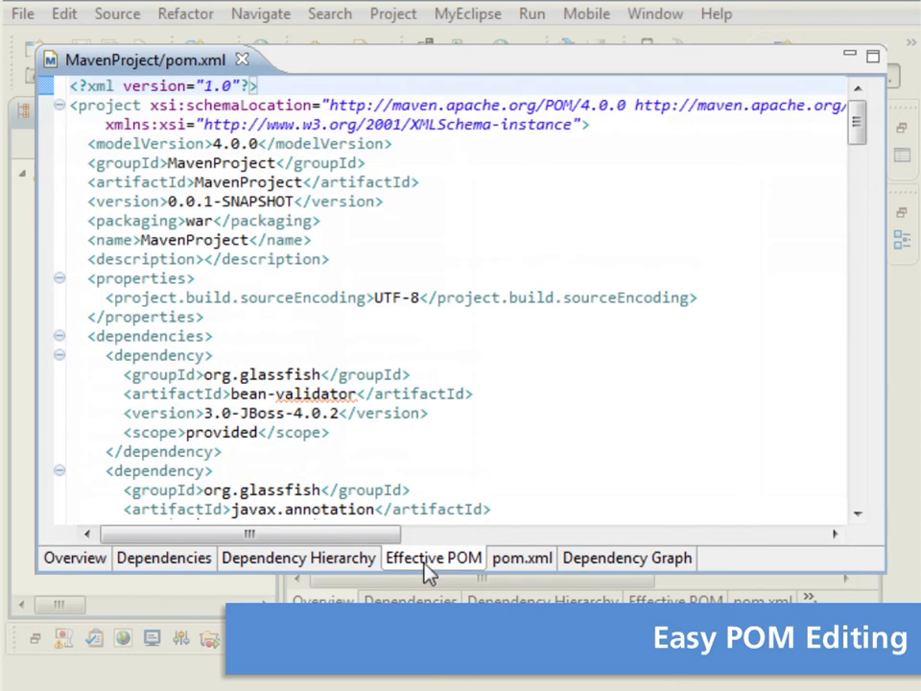
left_click(626, 556)
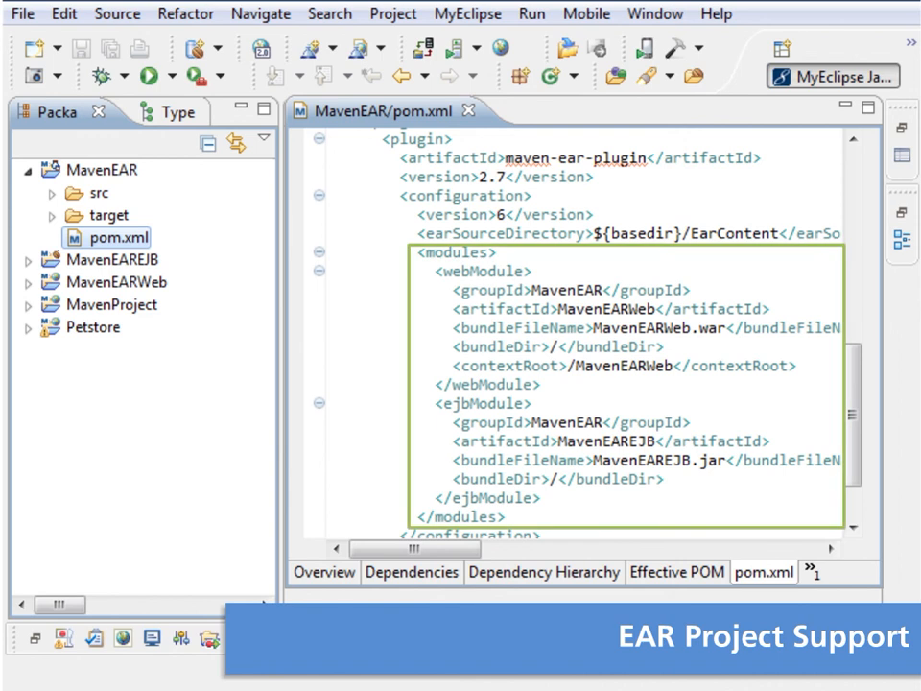
Step: Launch Run As > Maven build on MavenEAR to edit the Build EAR configuration
right_click(89, 173)
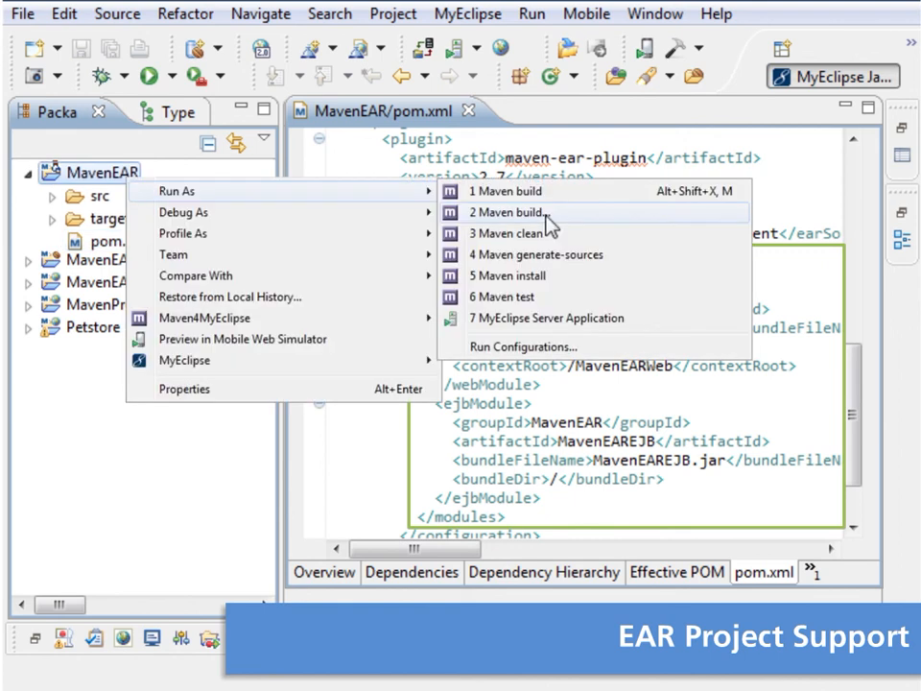
left_click(522, 345)
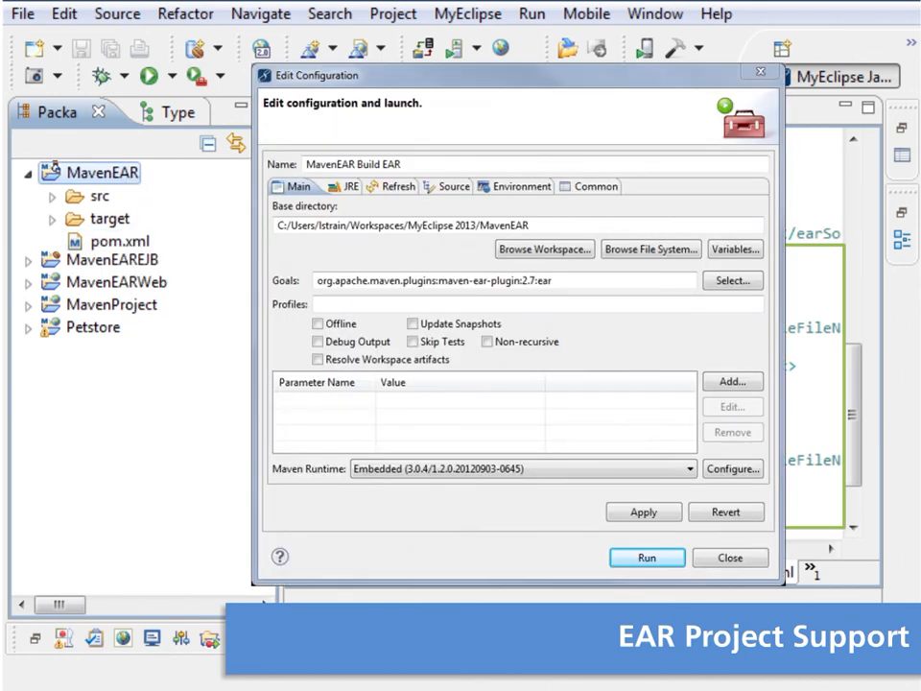